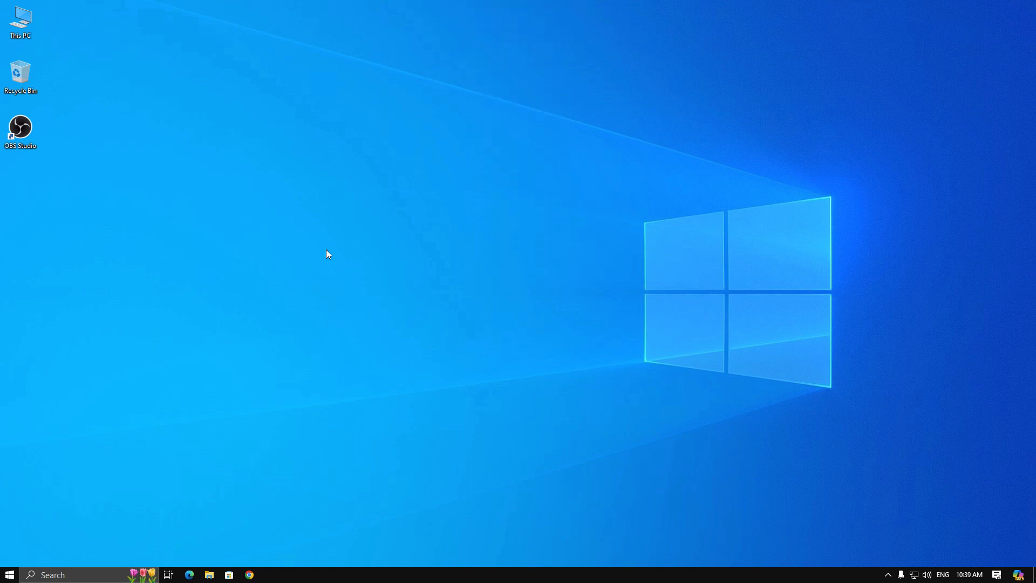
pyautogui.moveTo(9, 575)
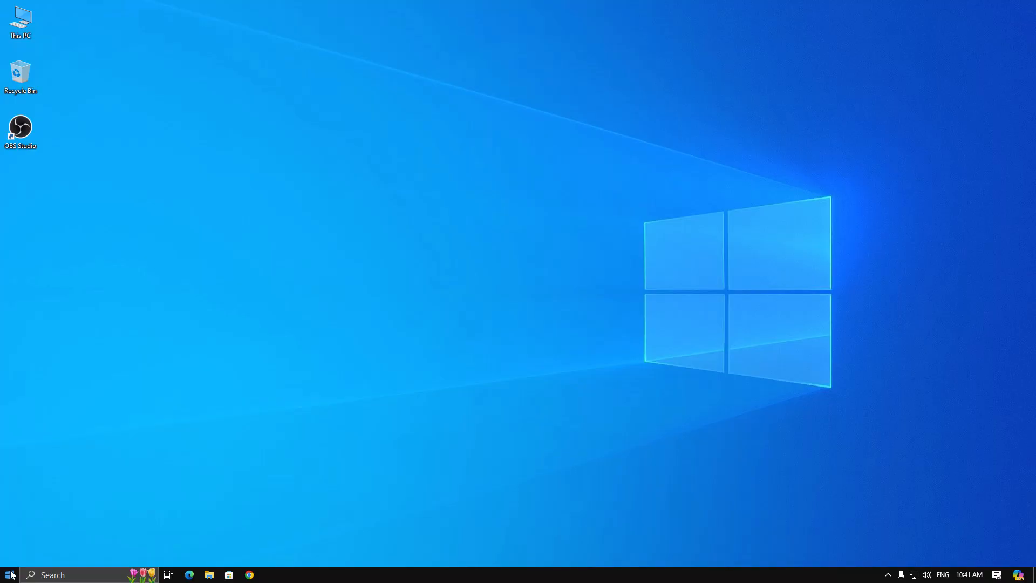
# Launch Registry Editor from Start, reaching the administrator permission prompt.
pyautogui.click(7, 574)
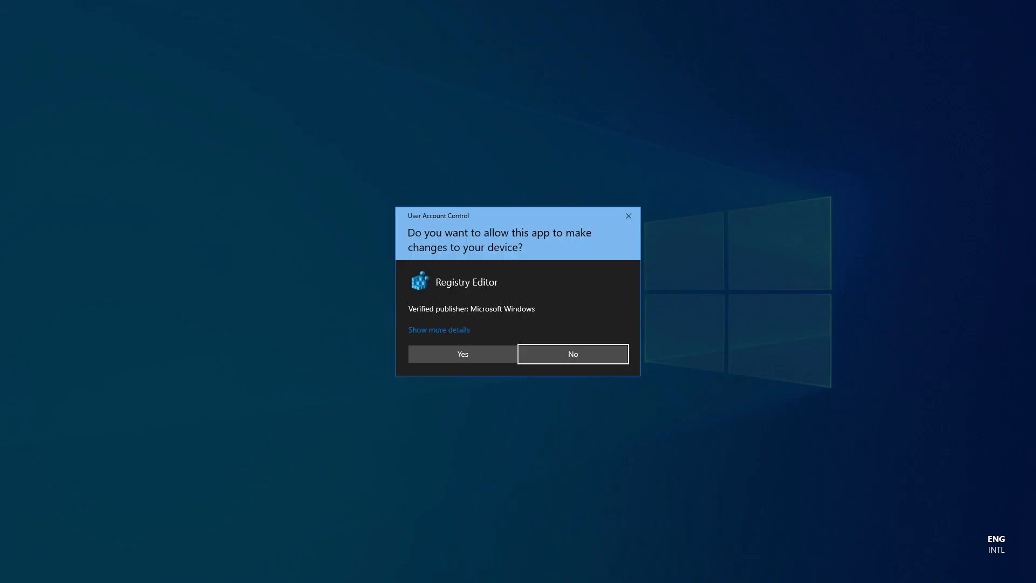
# Allow elevation and search the registry for 'obs virtual camera', landing on its FriendlyName value.
pyautogui.click(462, 354)
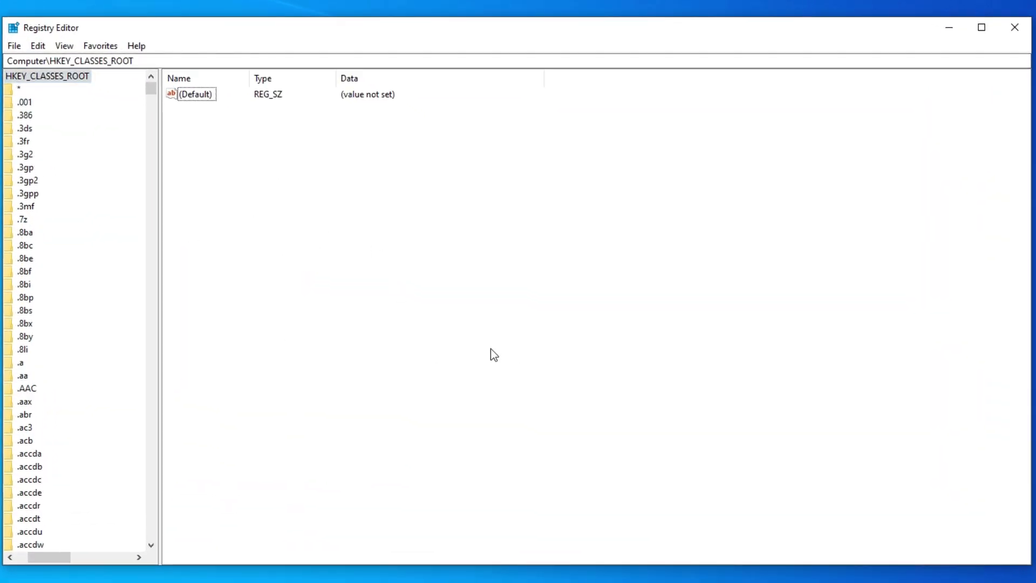
pyautogui.press('ctrl+f')
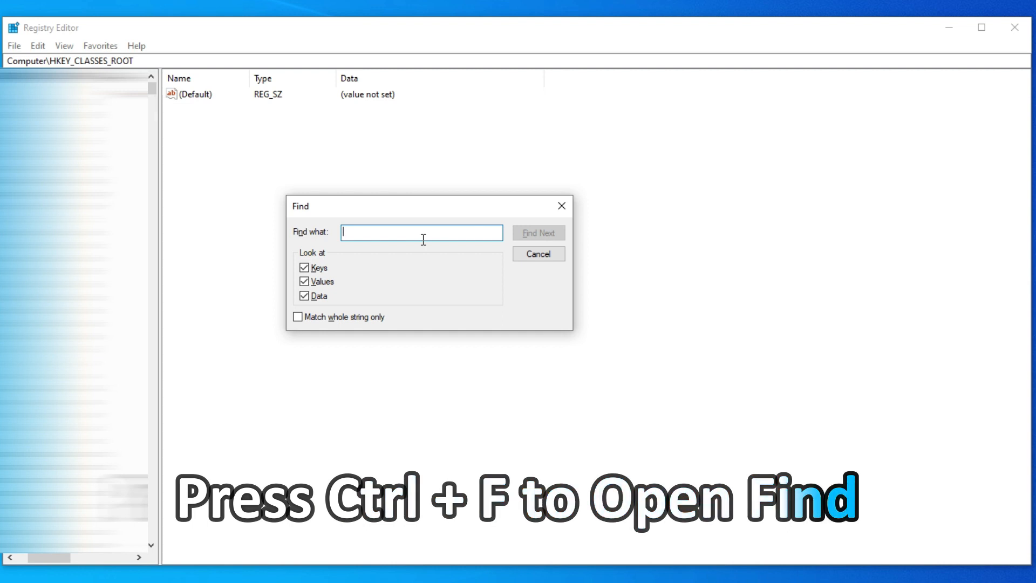
pyautogui.write('obs virtual camera')
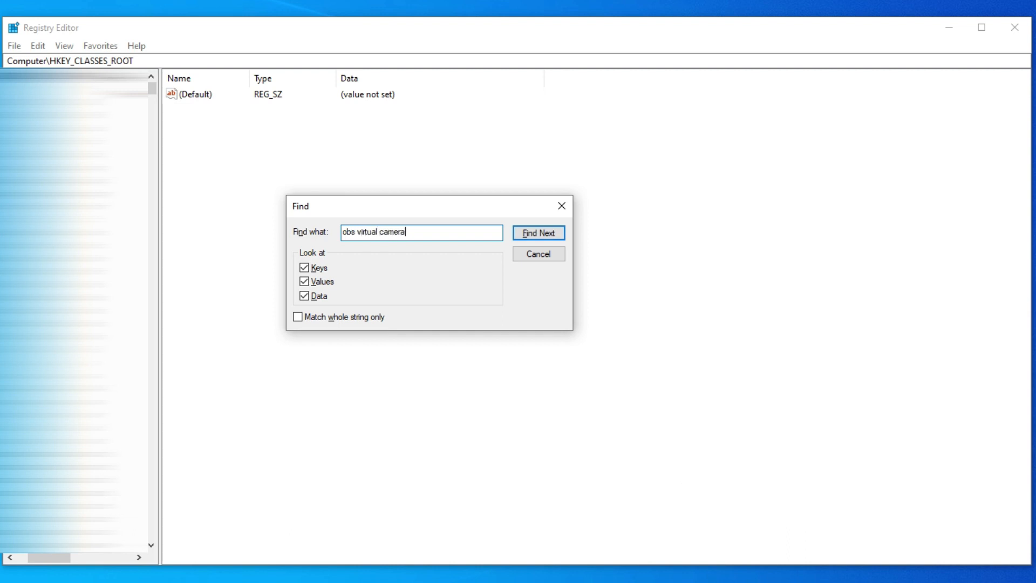
pyautogui.click(539, 234)
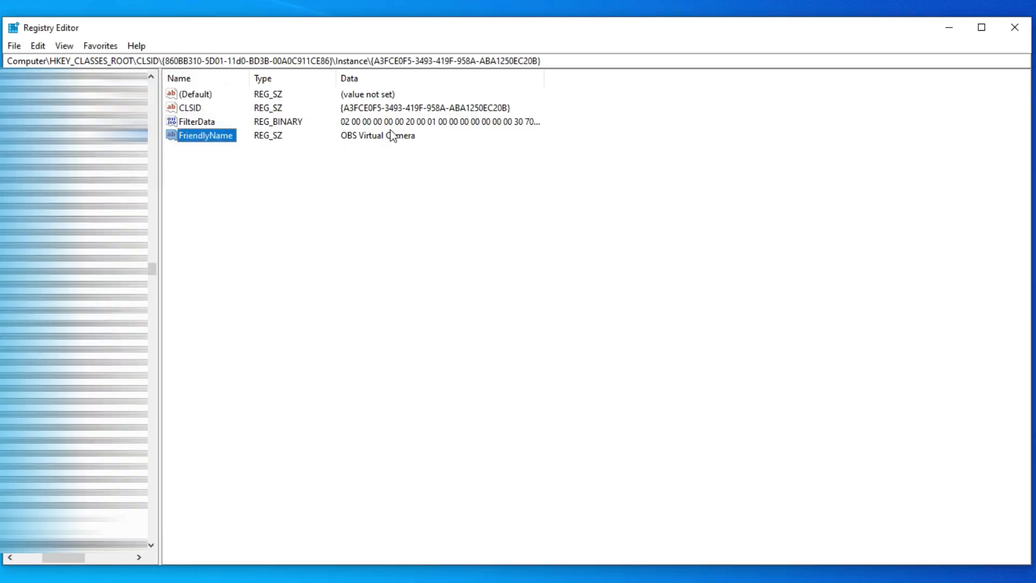
# Change the FriendlyName value data from OBS Virtual Camera to 'HD Webcam C600'.
pyautogui.doubleClick(207, 135)
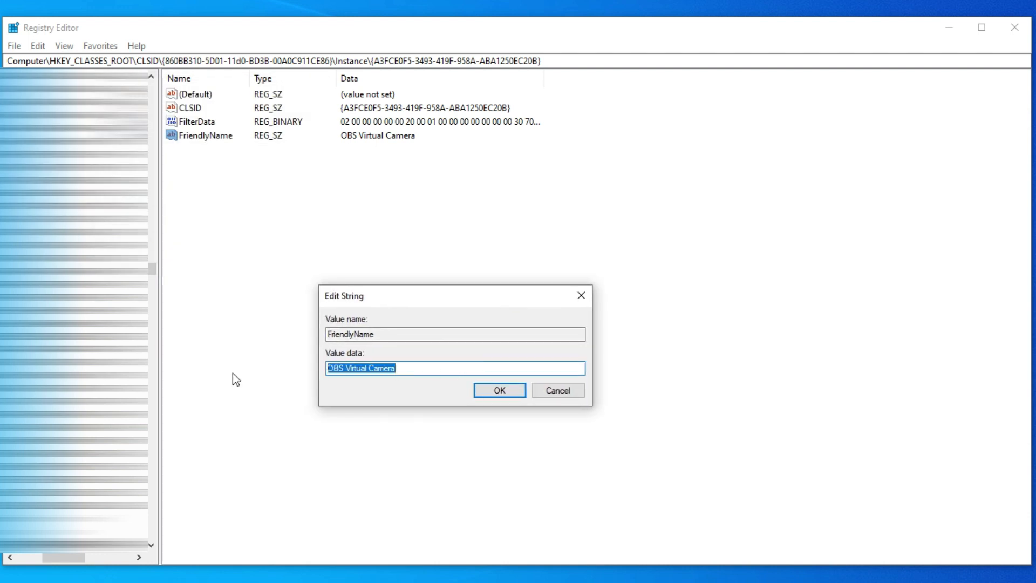
pyautogui.press('Delete')
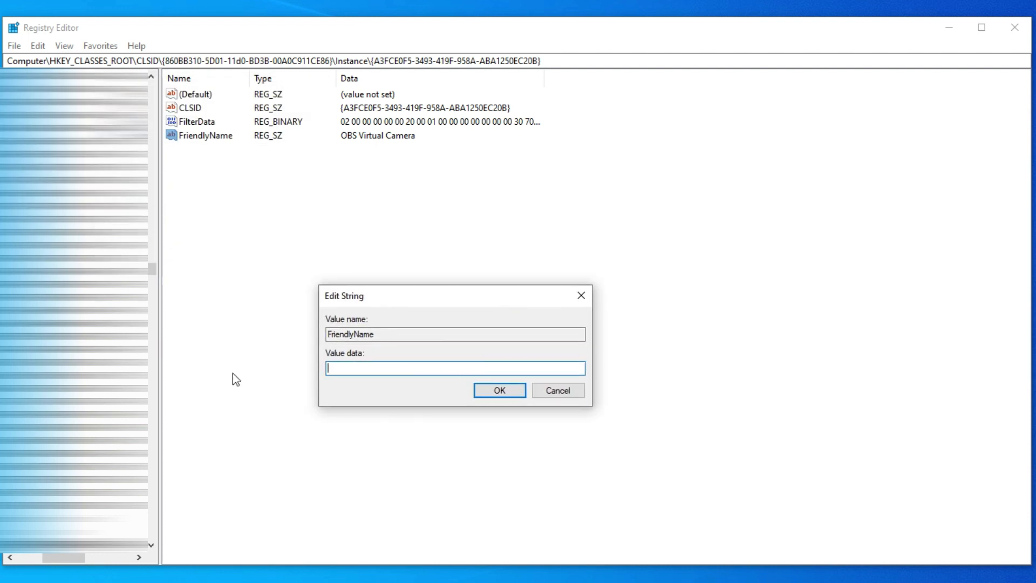
pyautogui.write('HD Webcam C')
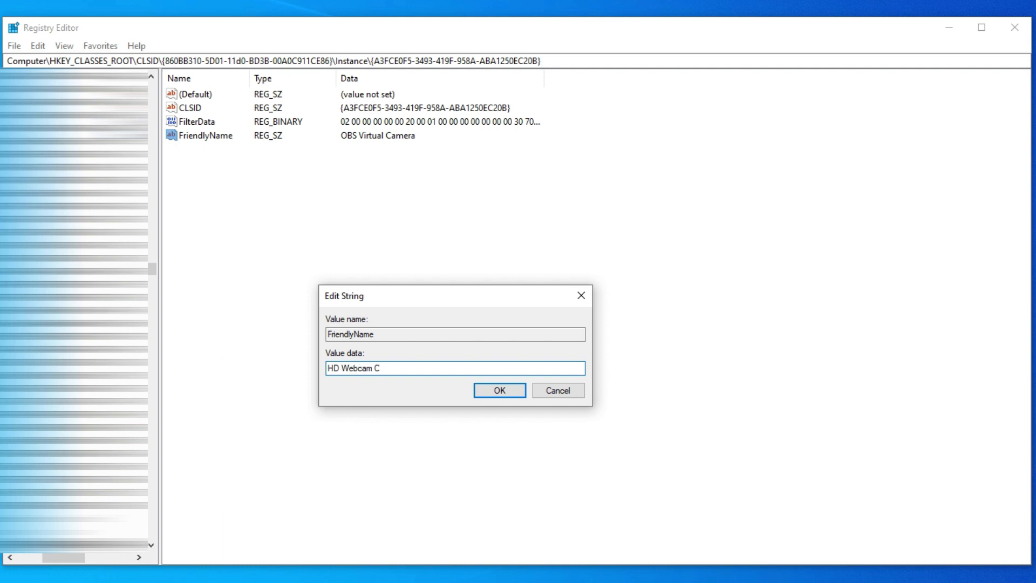
pyautogui.write('600')
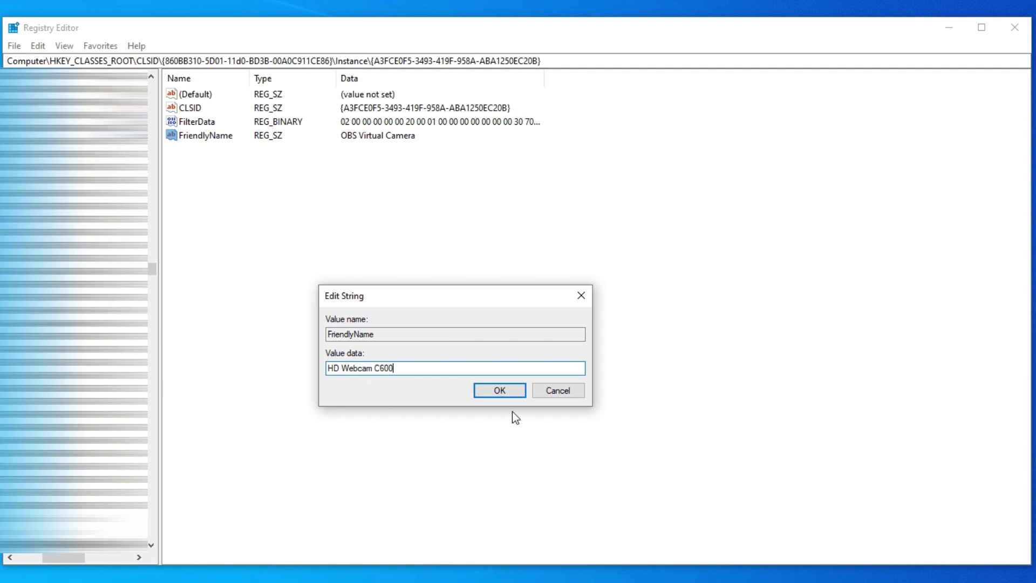
pyautogui.click(499, 391)
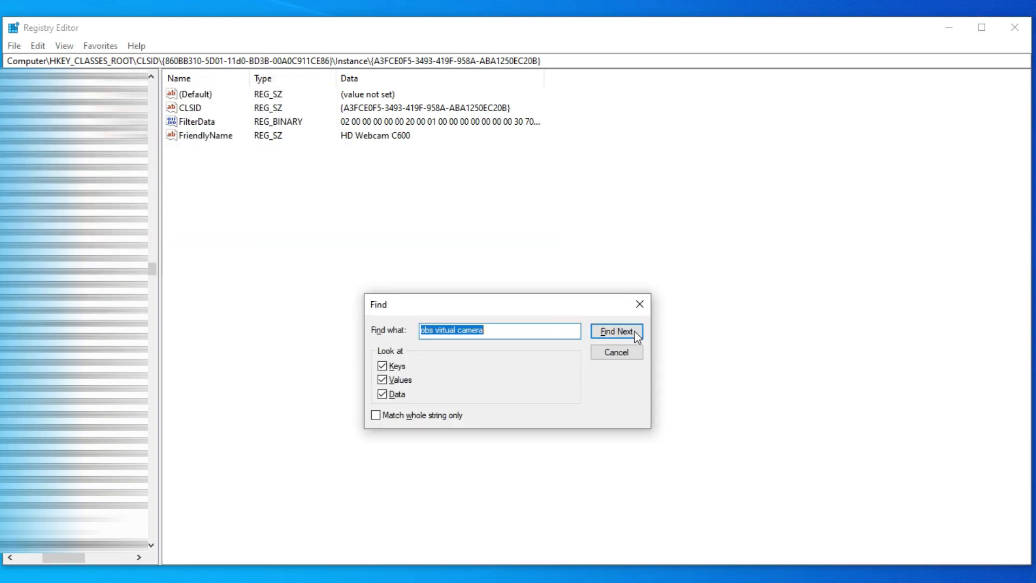
# Find the WOW6432Node FriendlyName match and rename it to 'HD Webcam C600' as well.
pyautogui.click(616, 331)
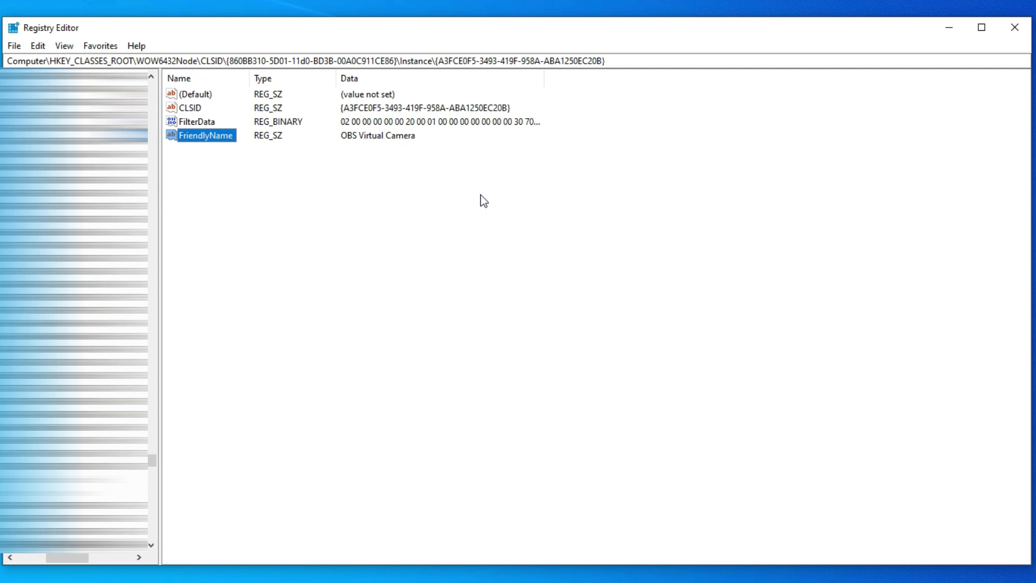
pyautogui.doubleClick(203, 136)
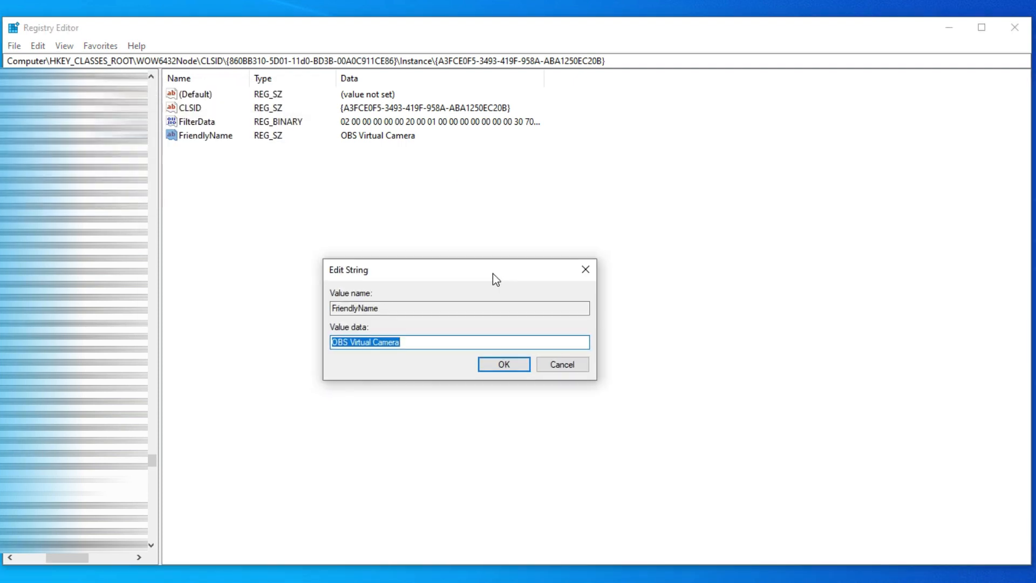
pyautogui.write('HD Webcam C600')
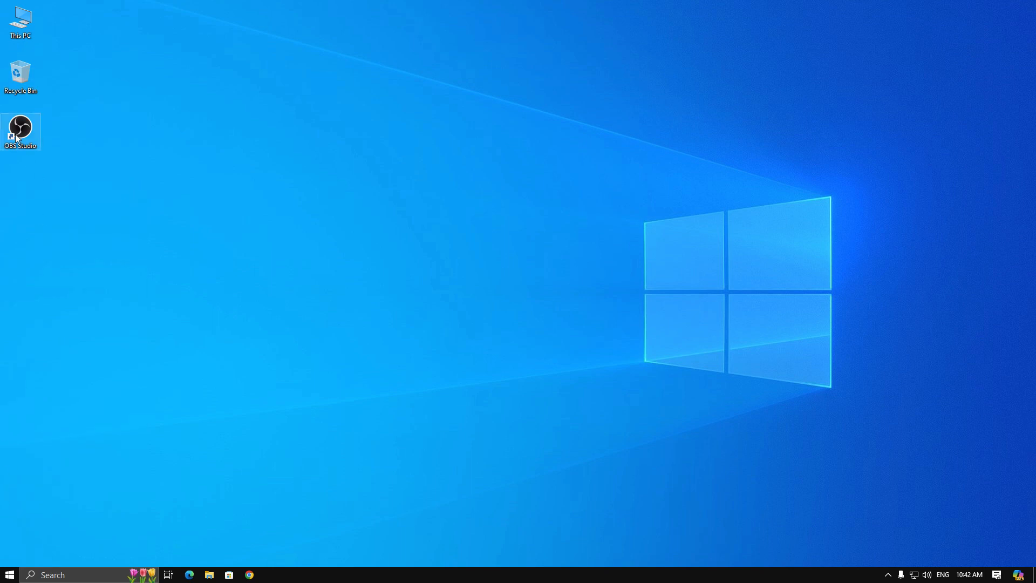
# Launch OBS Studio from the desktop and start its Virtual Camera.
pyautogui.doubleClick(20, 127)
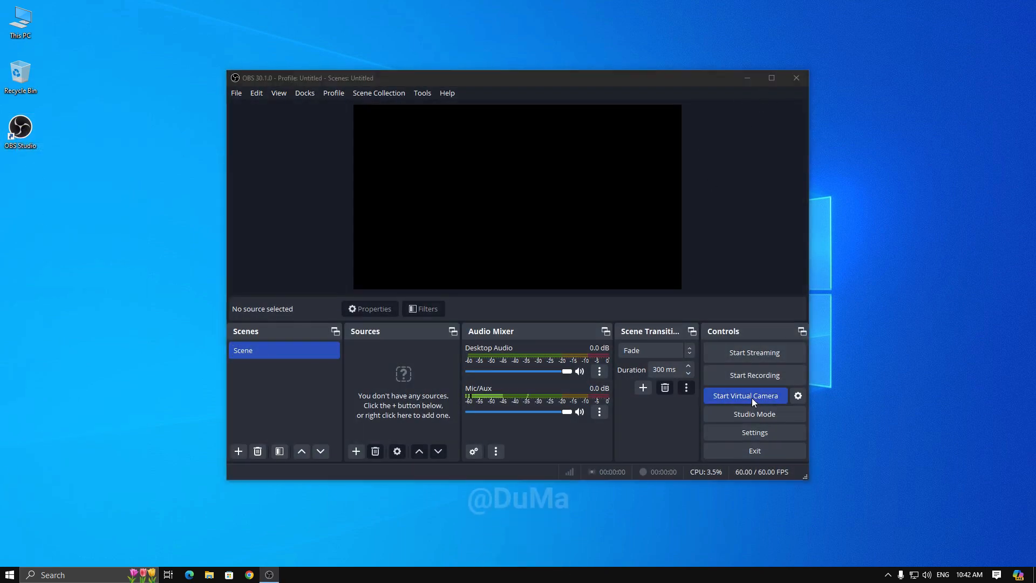
pyautogui.click(745, 396)
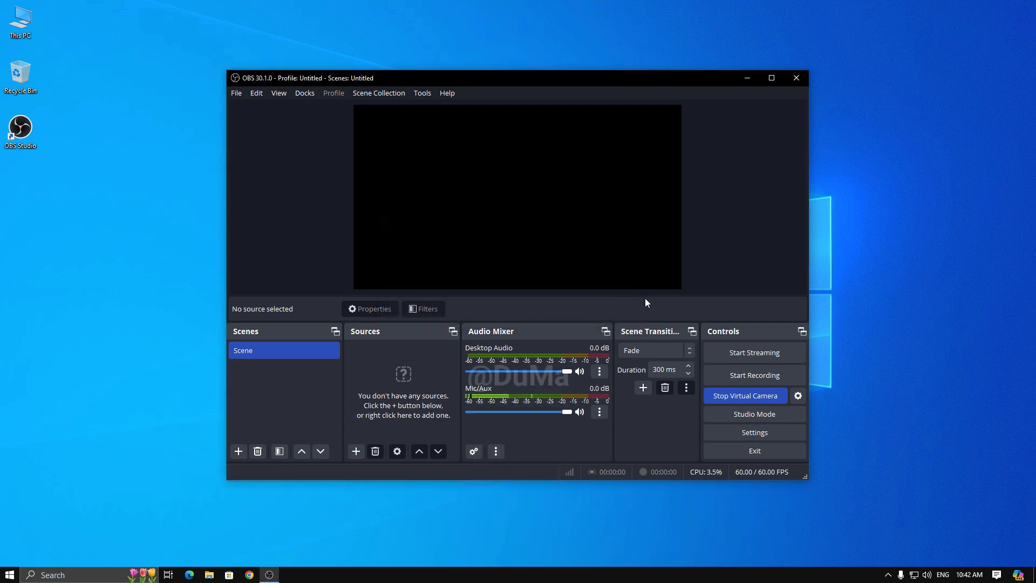
pyautogui.click(9, 574)
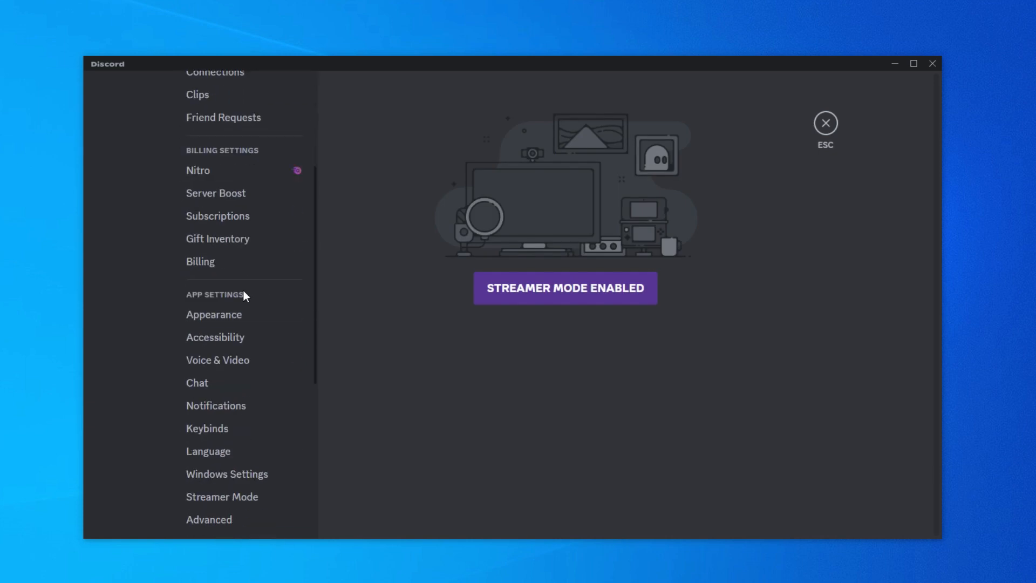
# In Discord Voice & Video settings, choose HD Webcam C600 as the camera.
pyautogui.click(218, 361)
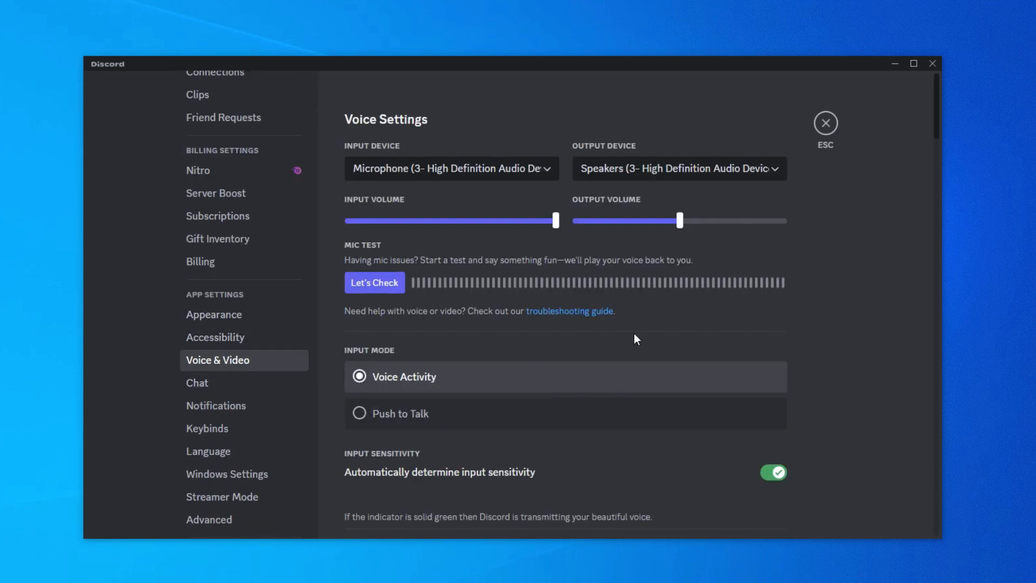
pyautogui.scroll(-3)
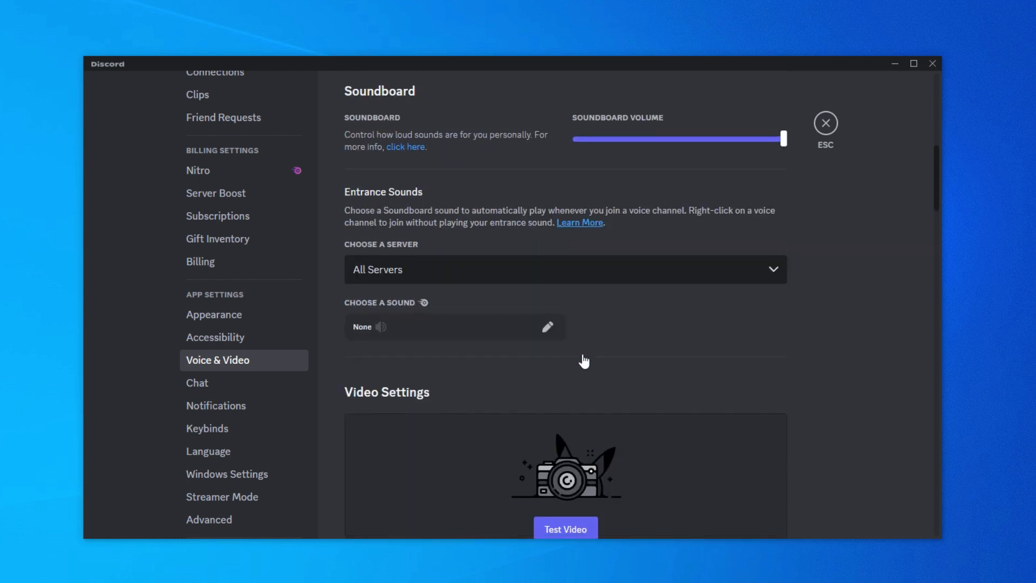
pyautogui.scroll(-3)
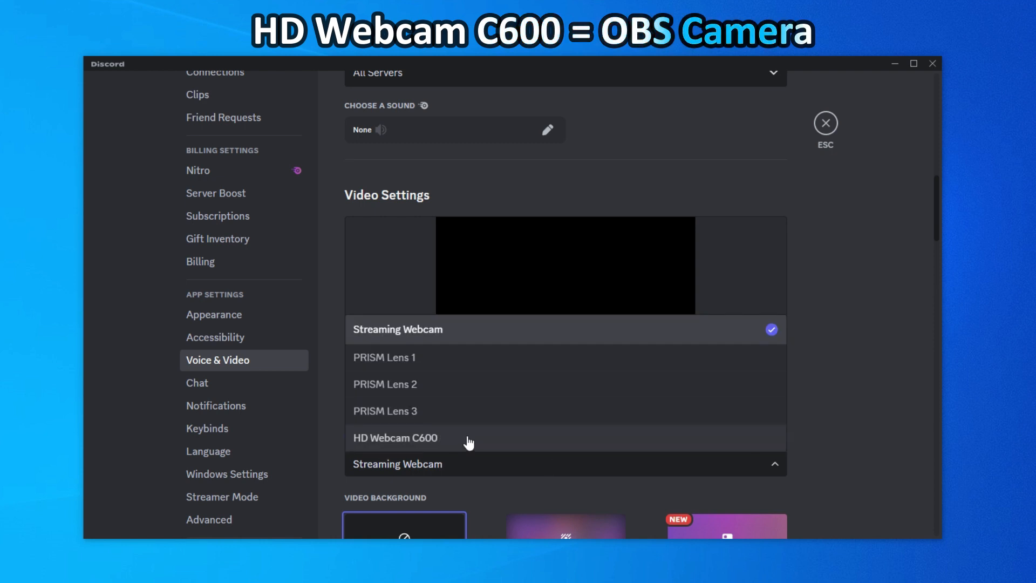
pyautogui.click(395, 439)
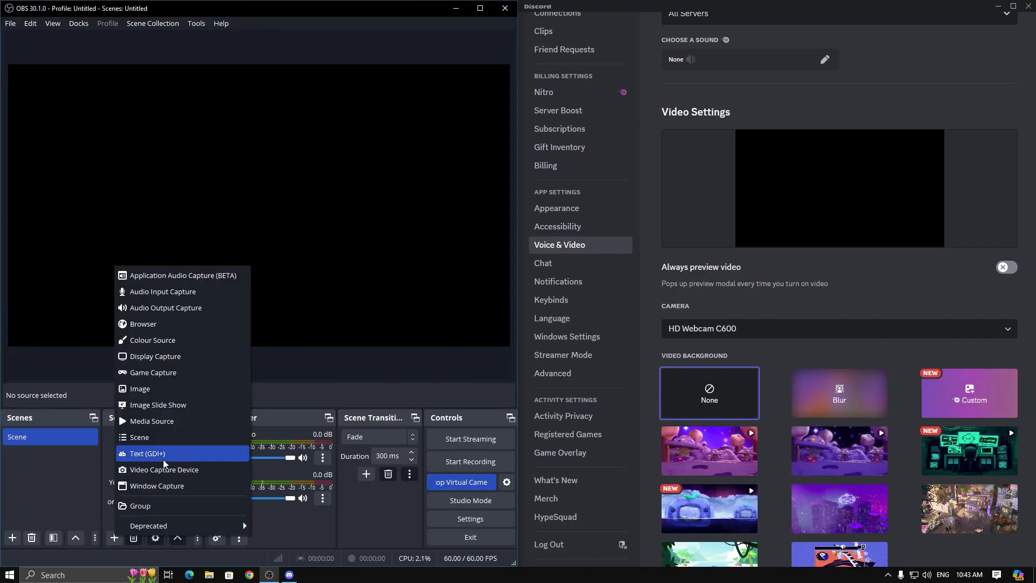
# Add a red Colour Source to the OBS scene so Discord's preview shows red.
pyautogui.click(153, 340)
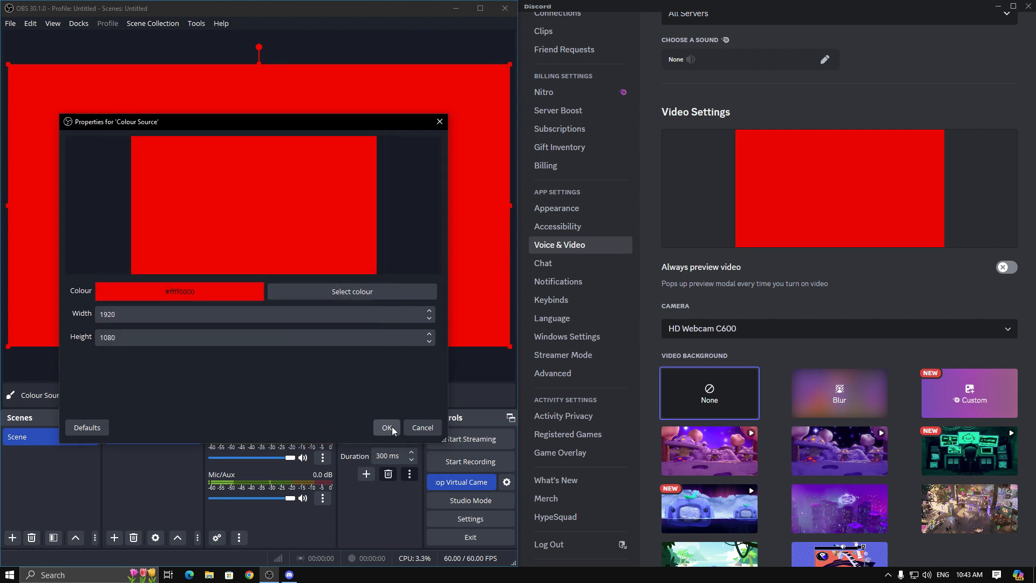
pyautogui.click(386, 428)
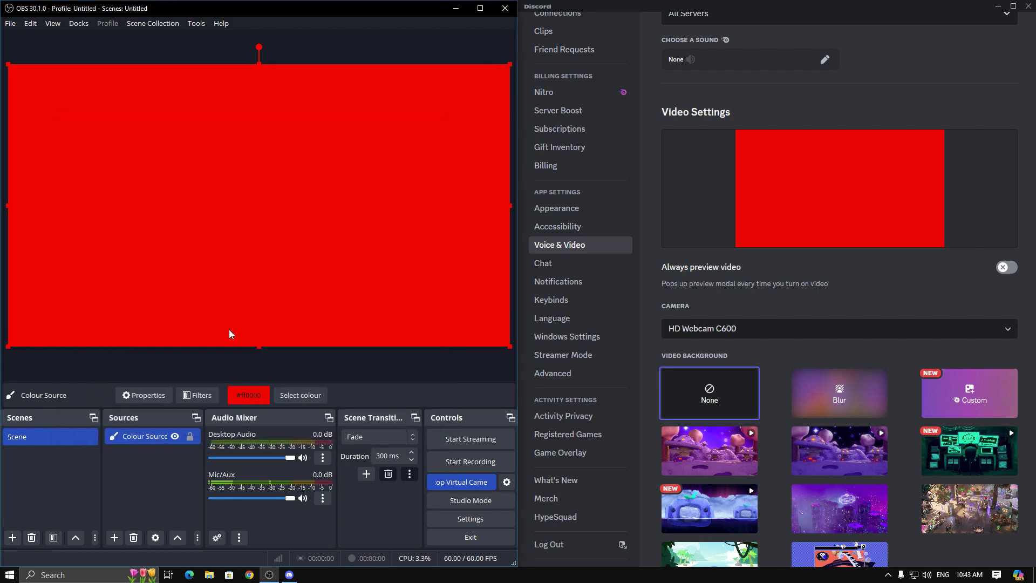